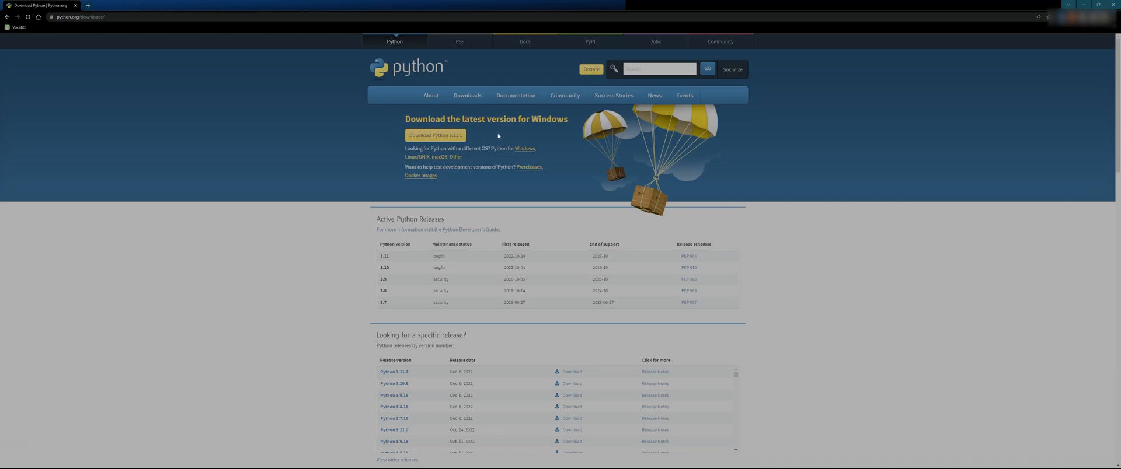
- Download Python 3.11.1 and install it with Customize installation into a chosen Python folder
{"action": "left_click", "coordinate": [436, 136]}
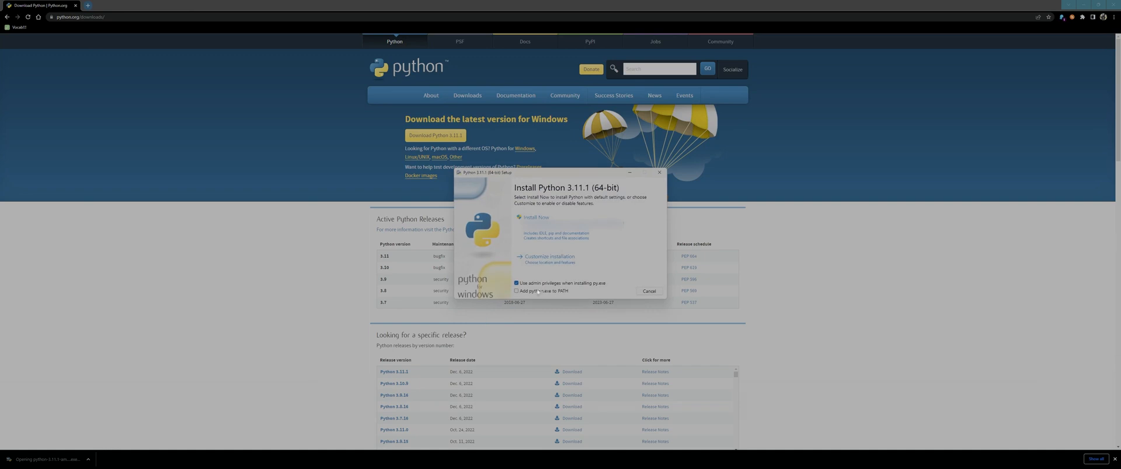
{"action": "left_click", "coordinate": [549, 257]}
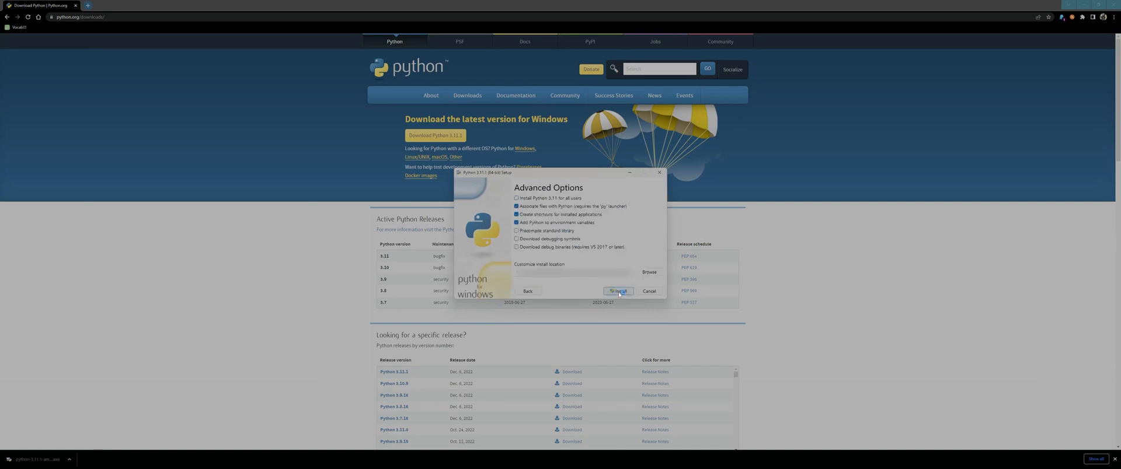
{"action": "left_click", "coordinate": [648, 273]}
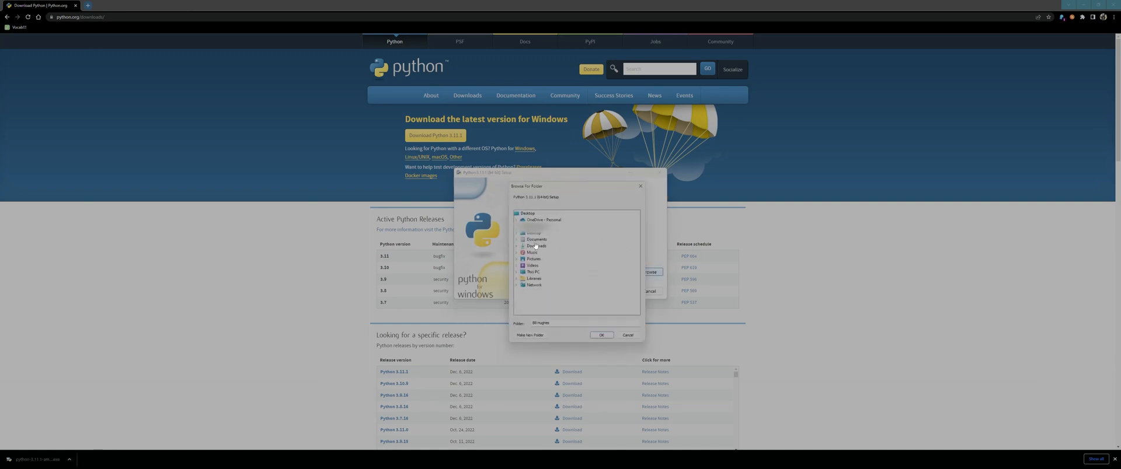
{"action": "left_click", "coordinate": [523, 258]}
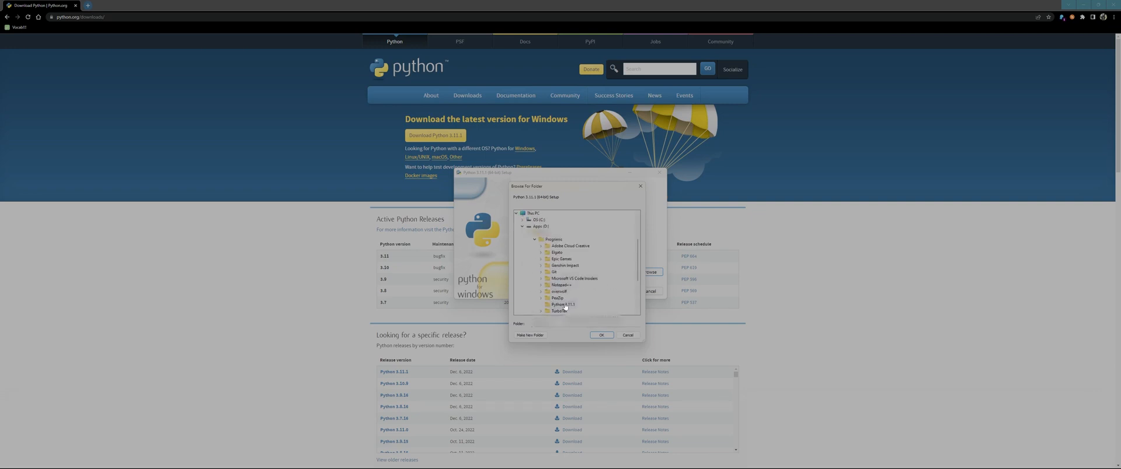
{"action": "left_click", "coordinate": [600, 335]}
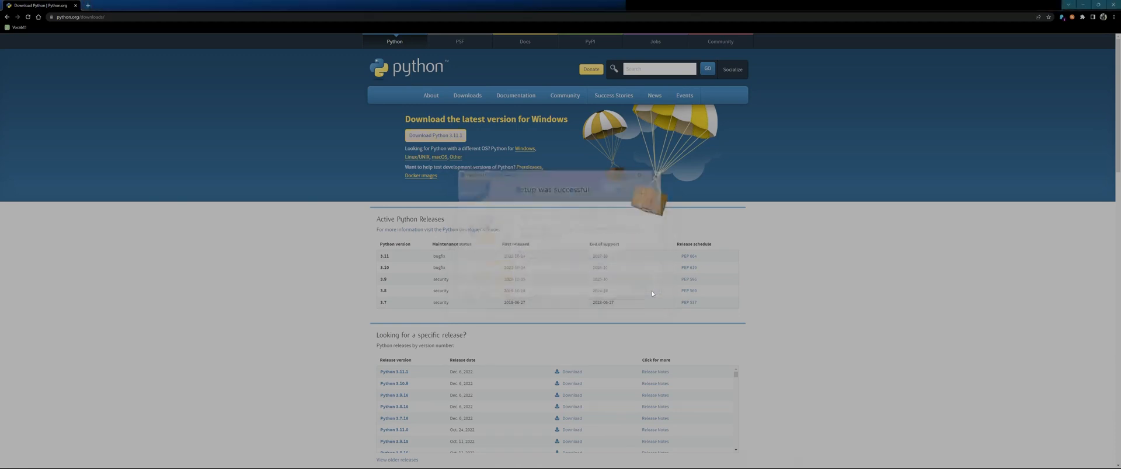
{"action": "left_click", "coordinate": [511, 465]}
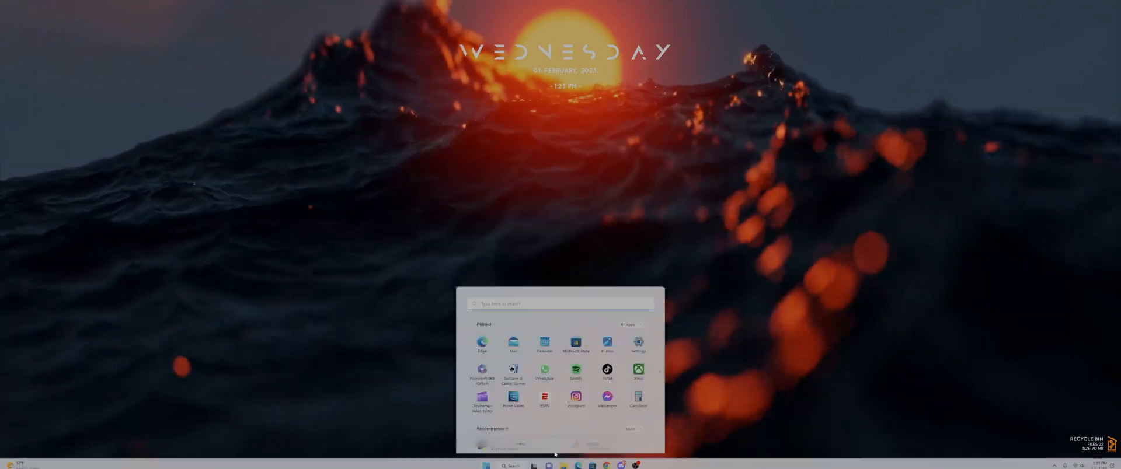
- Run 'pip install pillow' from an administrator Command Prompt
{"action": "left_click", "coordinate": [534, 467]}
{"action": "type", "text": "cmd"}
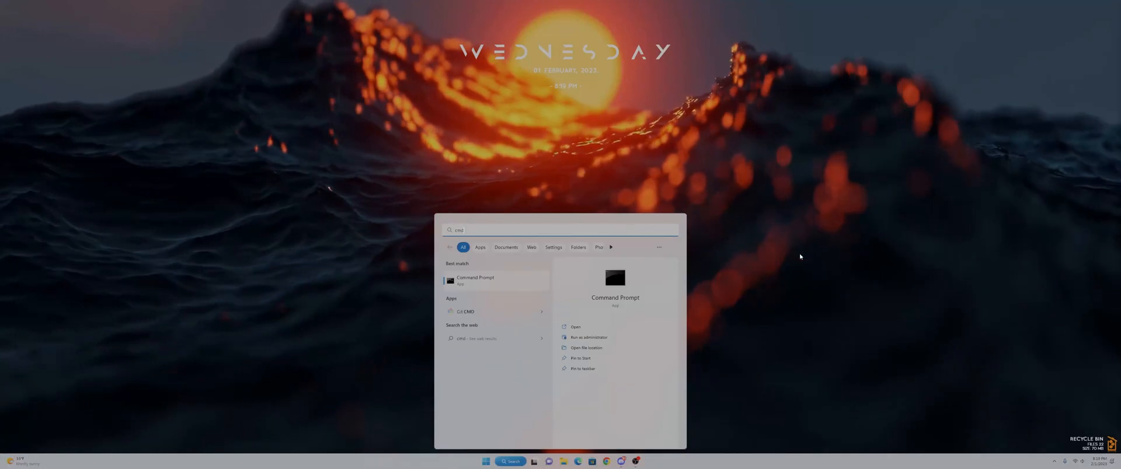
{"action": "left_click", "coordinate": [579, 337]}
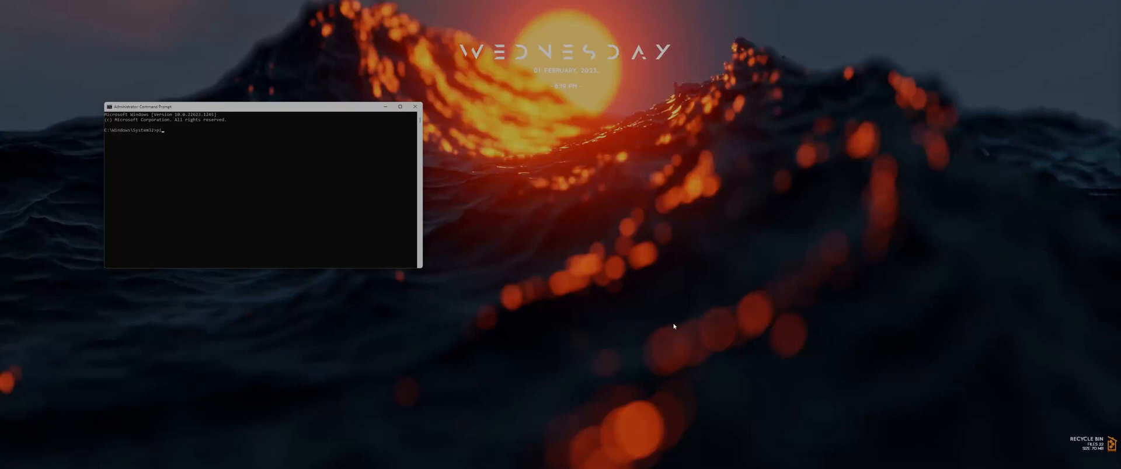
{"action": "type", "text": "pip install"}
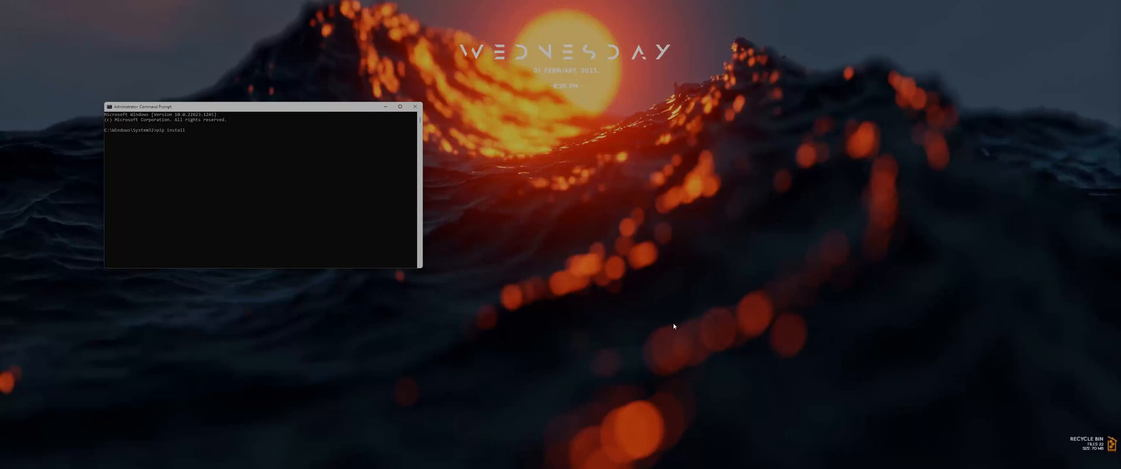
{"action": "type", "text": "pillow"}
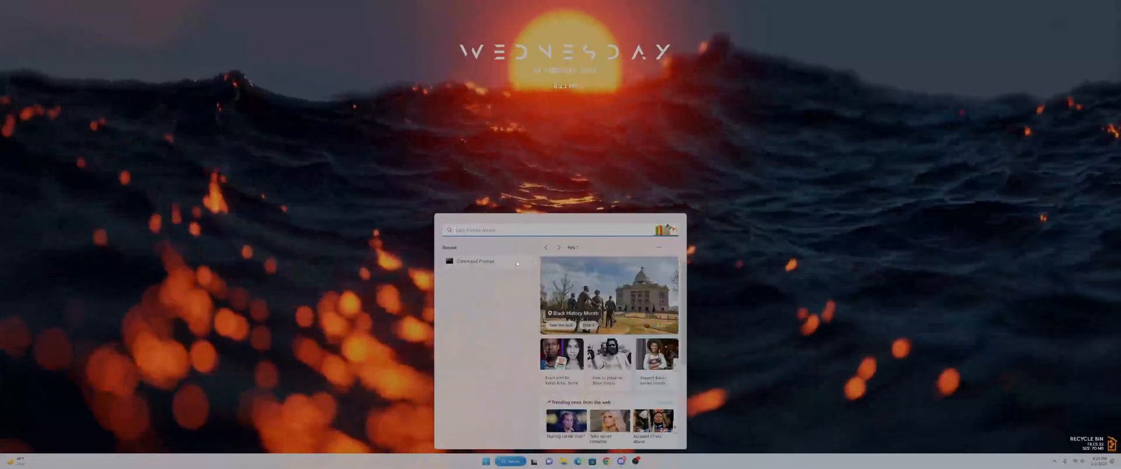
- Reopen an administrator Command Prompt and start 'pip install open...' for the OpenCV package
{"action": "type", "text": "cmd"}
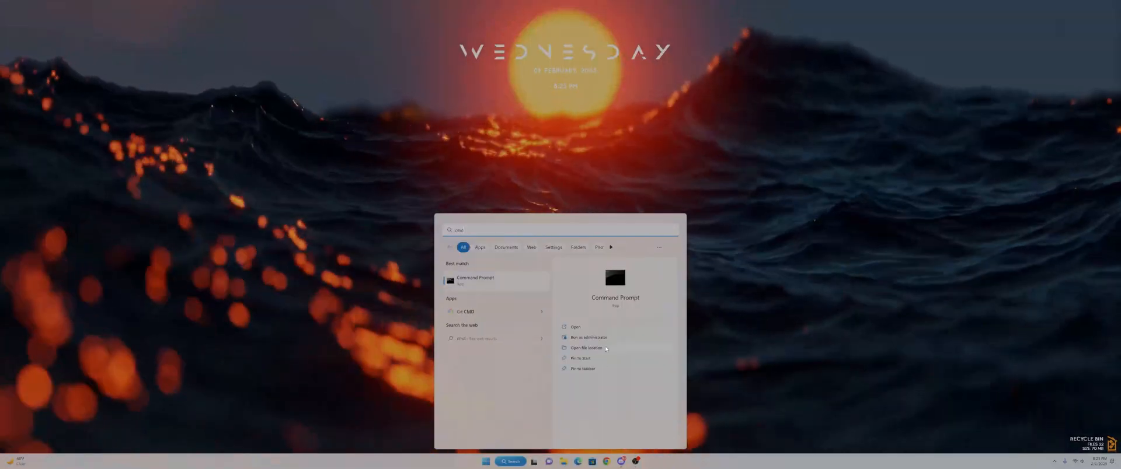
{"action": "left_click", "coordinate": [587, 337]}
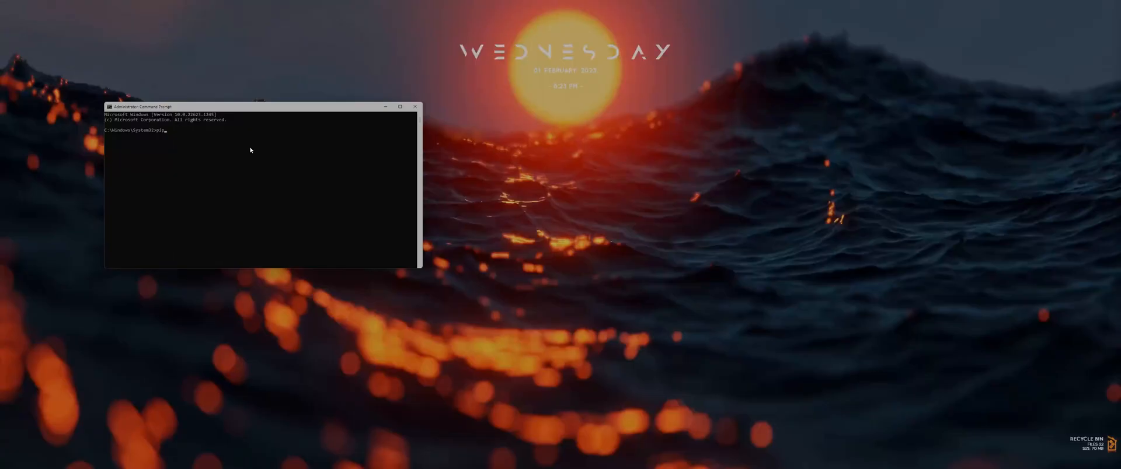
{"action": "type", "text": "pip install"}
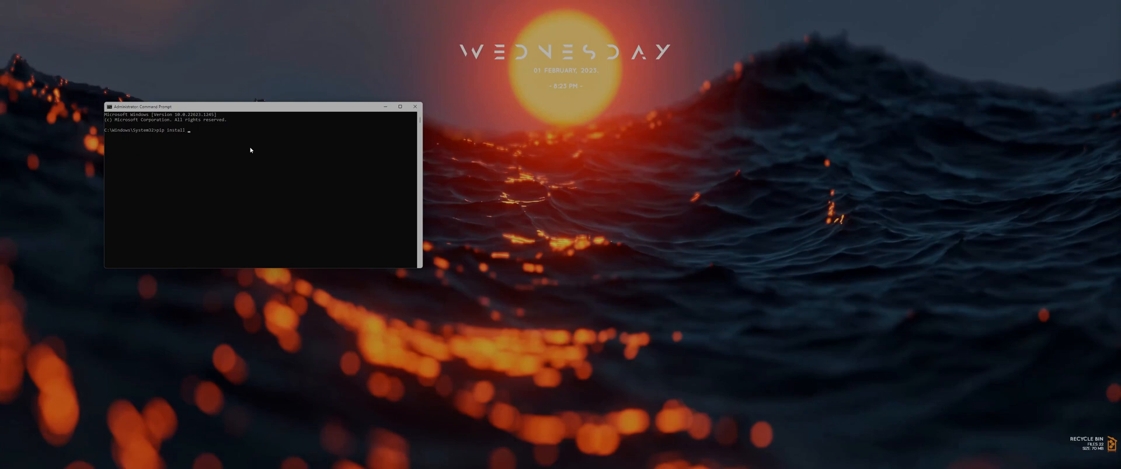
{"action": "type", "text": "open"}
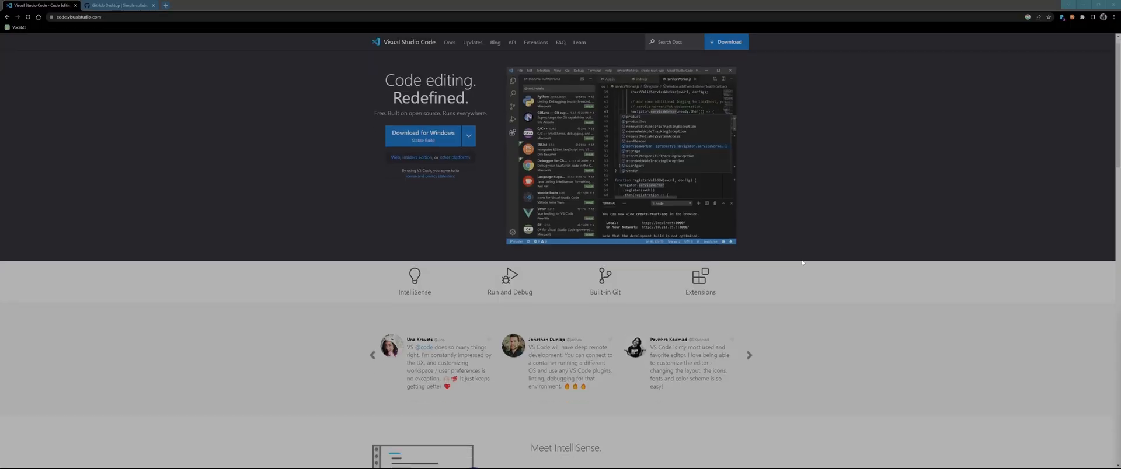
- Scroll the VS Code site to the Windows download buttons, then move on from the browser
{"action": "scroll", "scroll_direction": "down", "scroll_amount": 3}
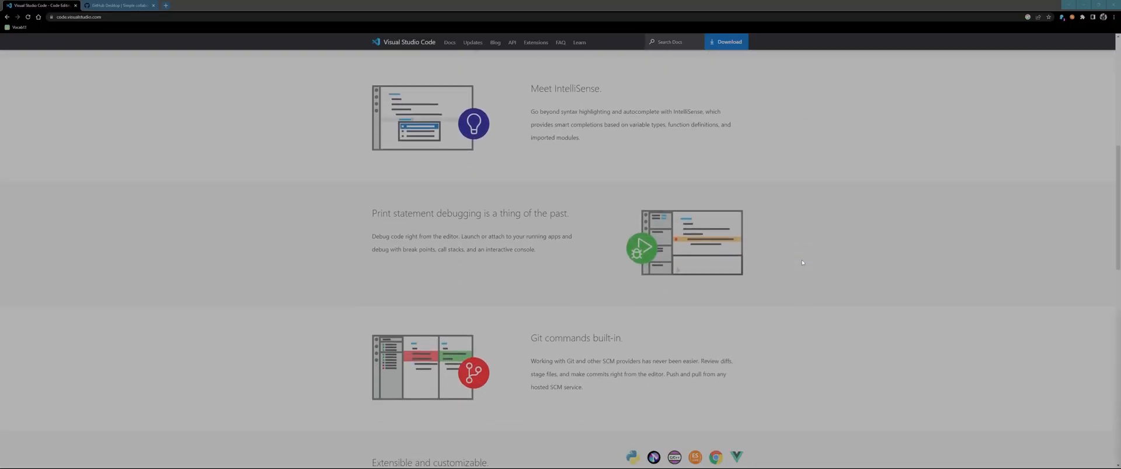
{"action": "scroll", "scroll_direction": "down", "scroll_amount": 3}
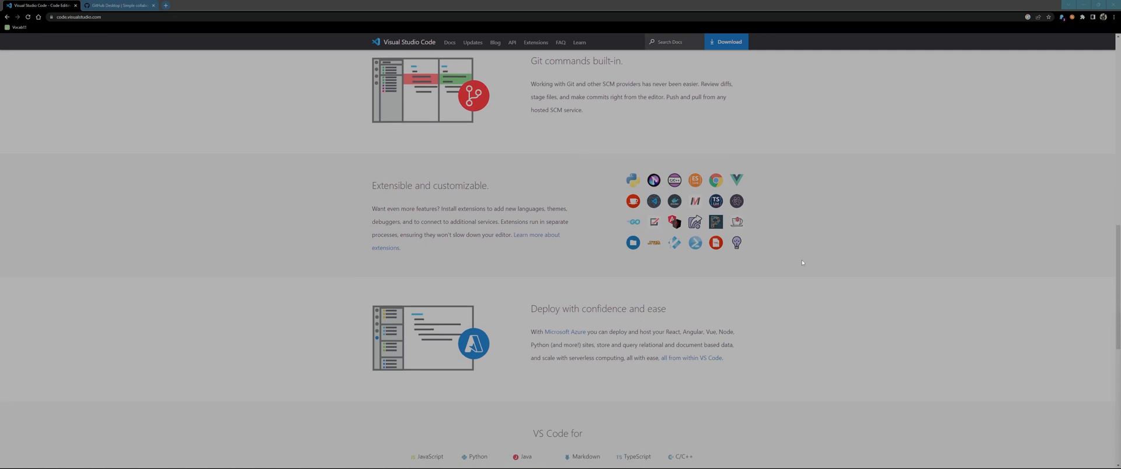
{"action": "scroll", "scroll_direction": "down", "scroll_amount": 3}
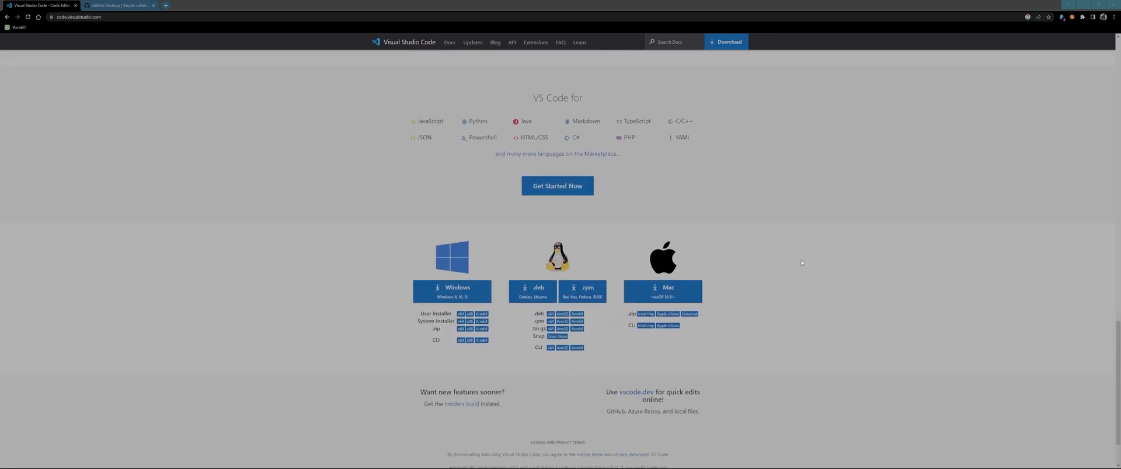
{"action": "scroll", "scroll_direction": "down", "scroll_amount": 3}
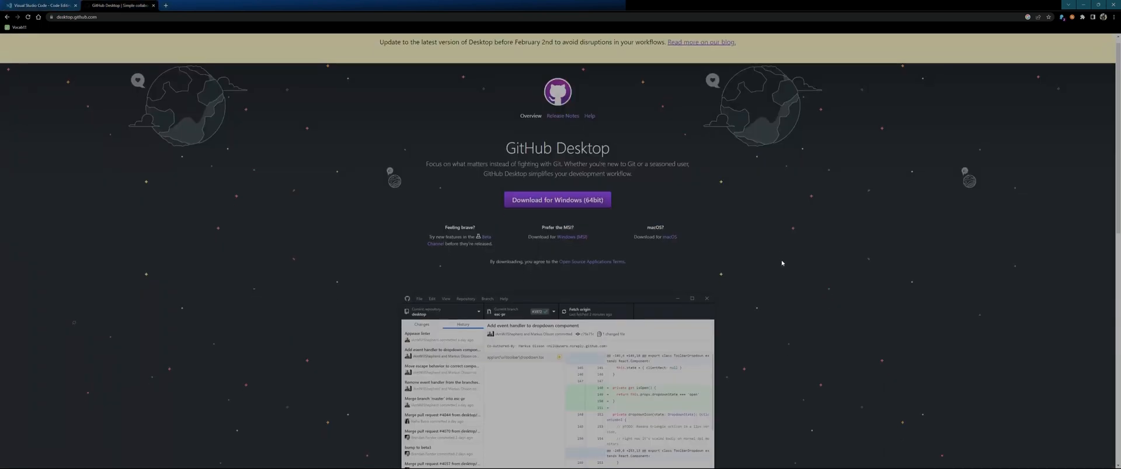
{"action": "left_click", "coordinate": [485, 461]}
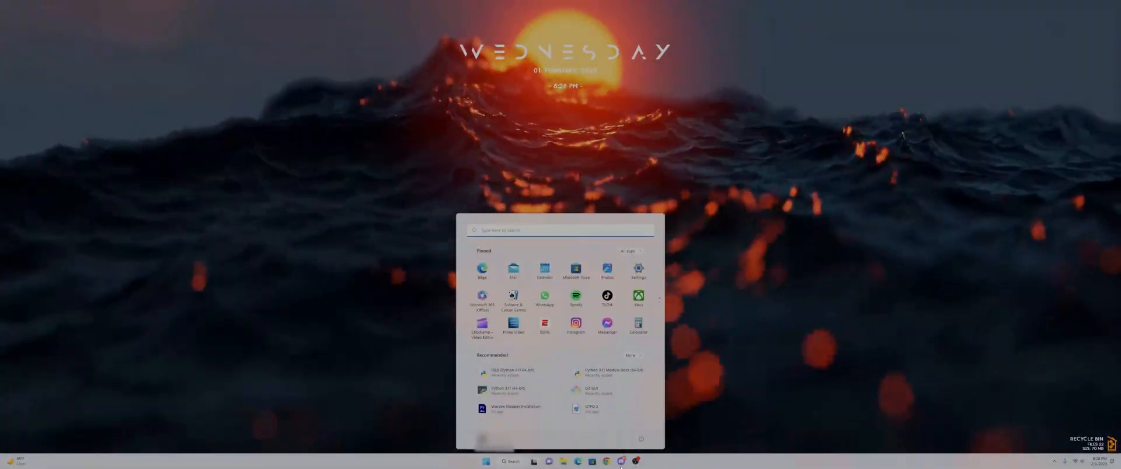
- Go to github.com/Toast-arch/GTFO-WARDEN-MAPPER and send it to GitHub Desktop via the Code menu
{"action": "left_click", "coordinate": [606, 461]}
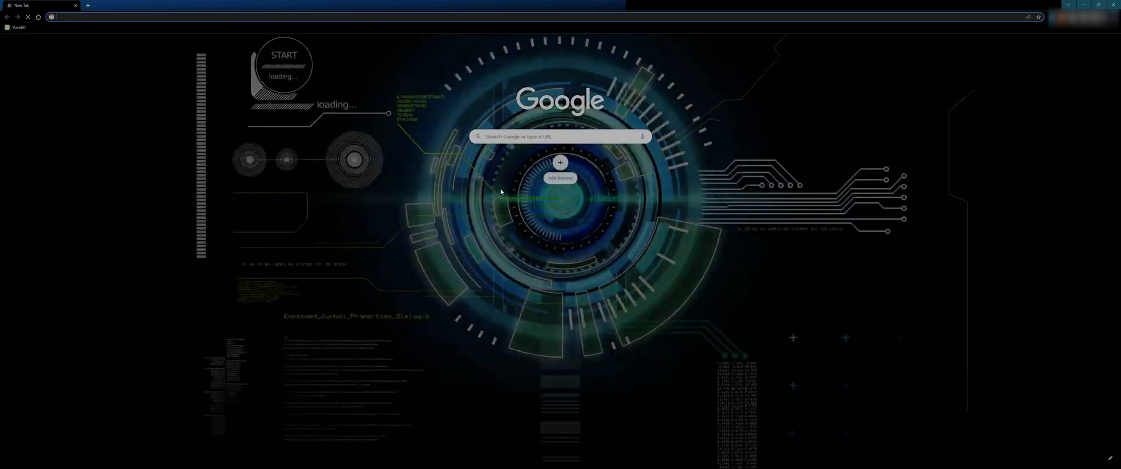
{"action": "type", "text": "https://github.com/Toast-arch/GTFO-WARDEN-MAPPER"}
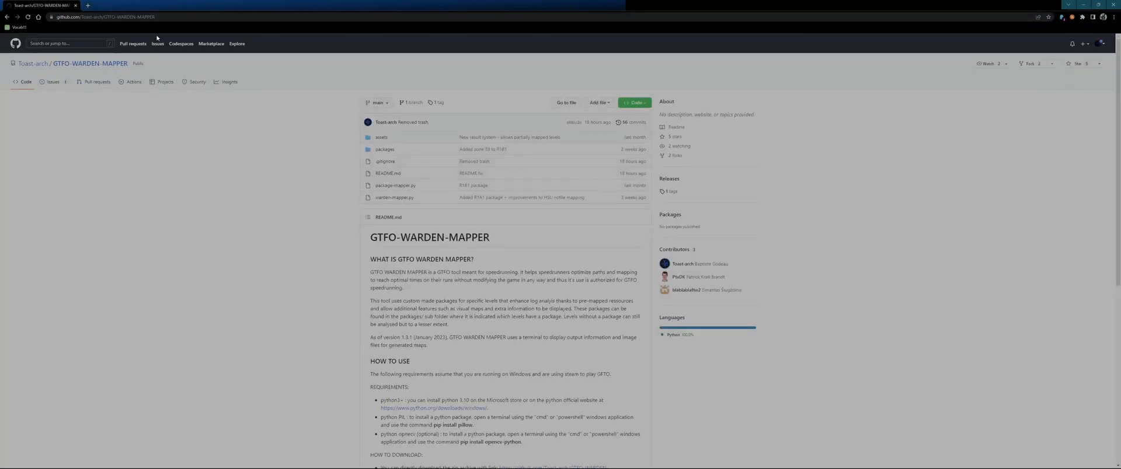
{"action": "mouse_move", "coordinate": [366, 237]}
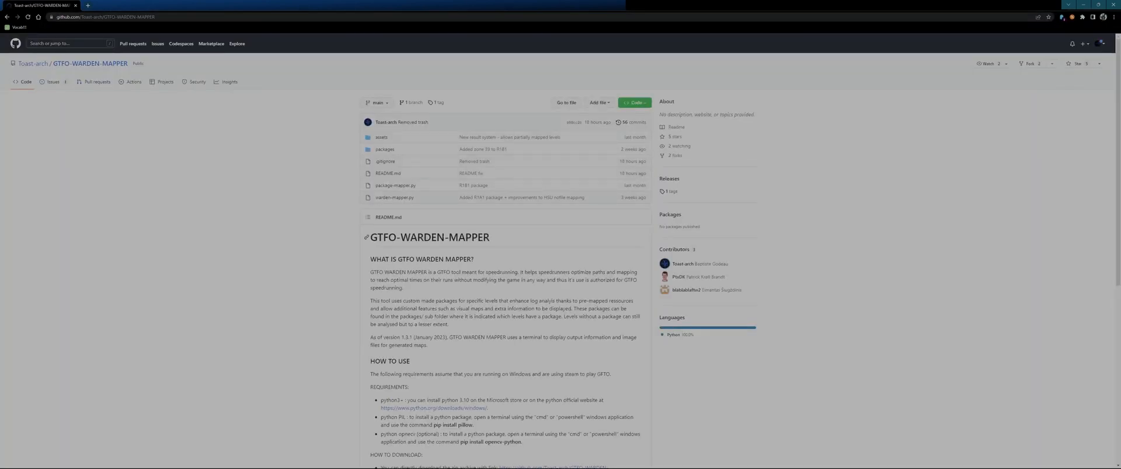
{"action": "scroll", "scroll_direction": "down", "scroll_amount": 3}
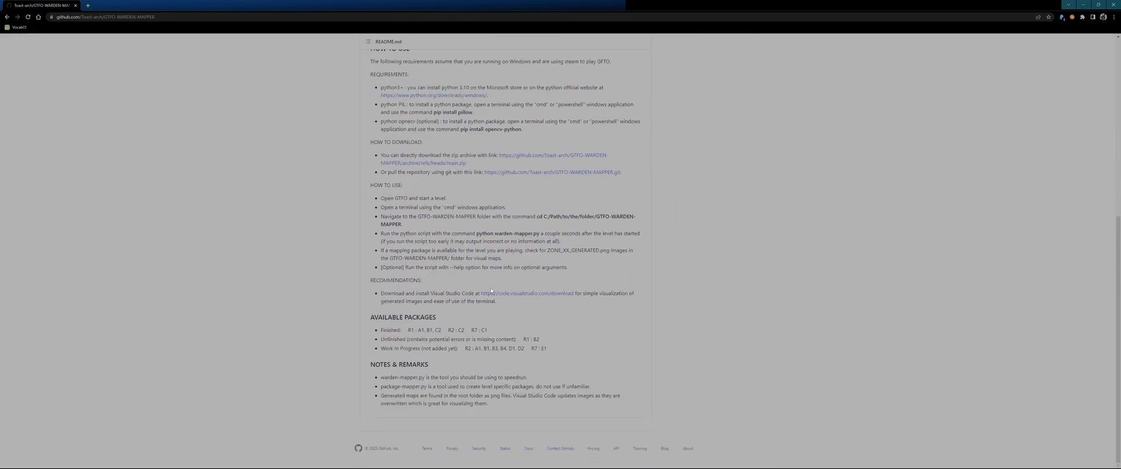
{"action": "scroll", "scroll_direction": "up", "scroll_amount": 3}
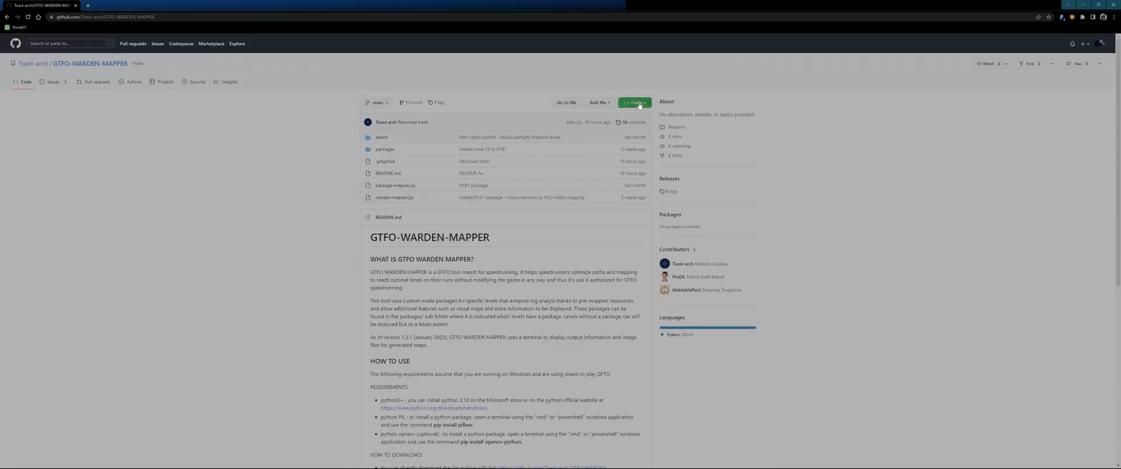
{"action": "left_click", "coordinate": [633, 102]}
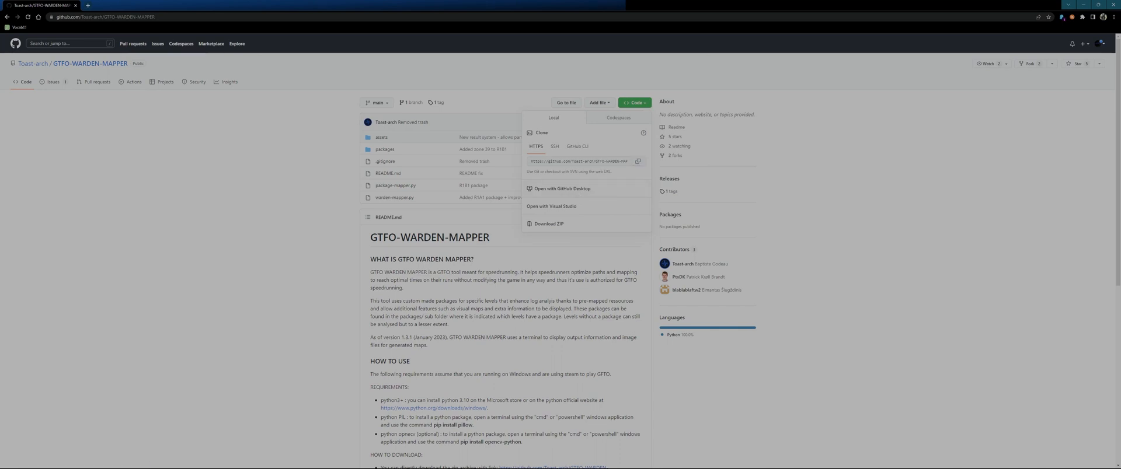
{"action": "left_click", "coordinate": [561, 189]}
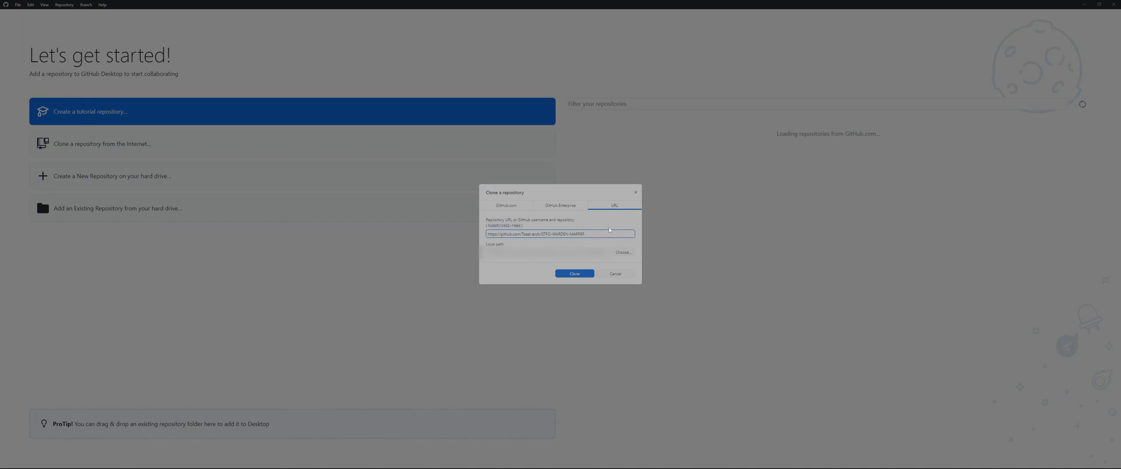
- Clone the GTFO-WARDEN-MAPPER repository to the local machine
{"action": "left_click", "coordinate": [573, 273]}
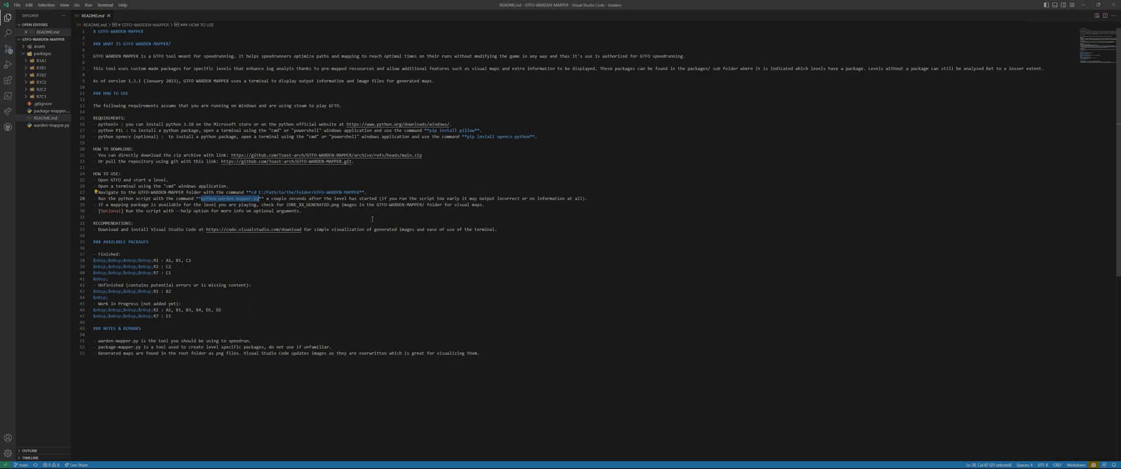
{"action": "mouse_move", "coordinate": [393, 254]}
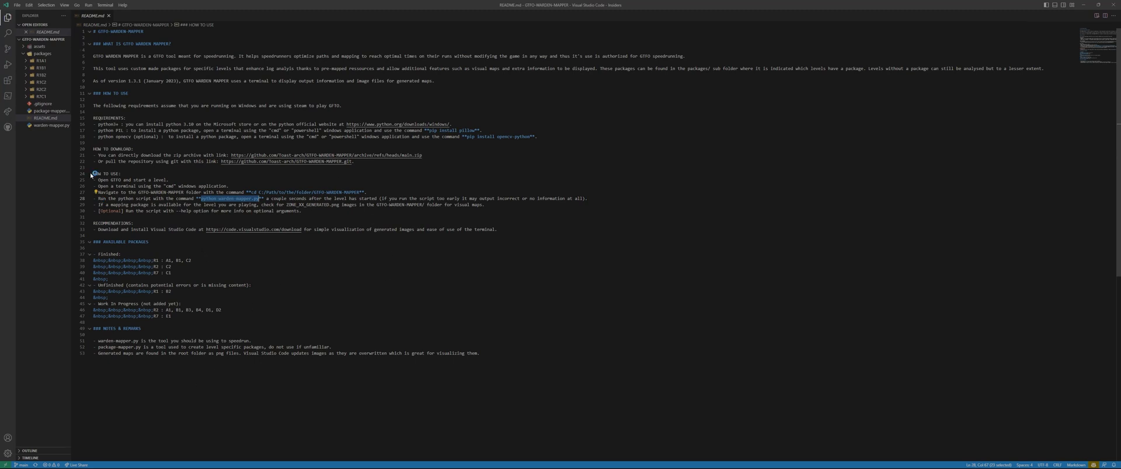
- Bring up a new integrated terminal beneath the README
{"action": "left_click_drag", "start_coordinate": [94, 174], "coordinate": [301, 211]}
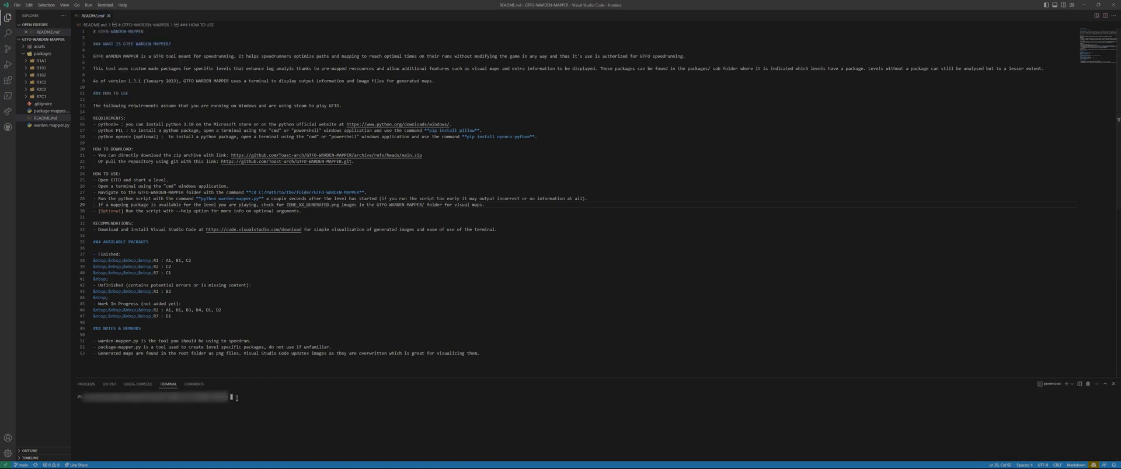
- Run 'python warden-mapper.py' in the terminal to generate the zone PNG
{"action": "type", "text": "python warden-mapper.py"}
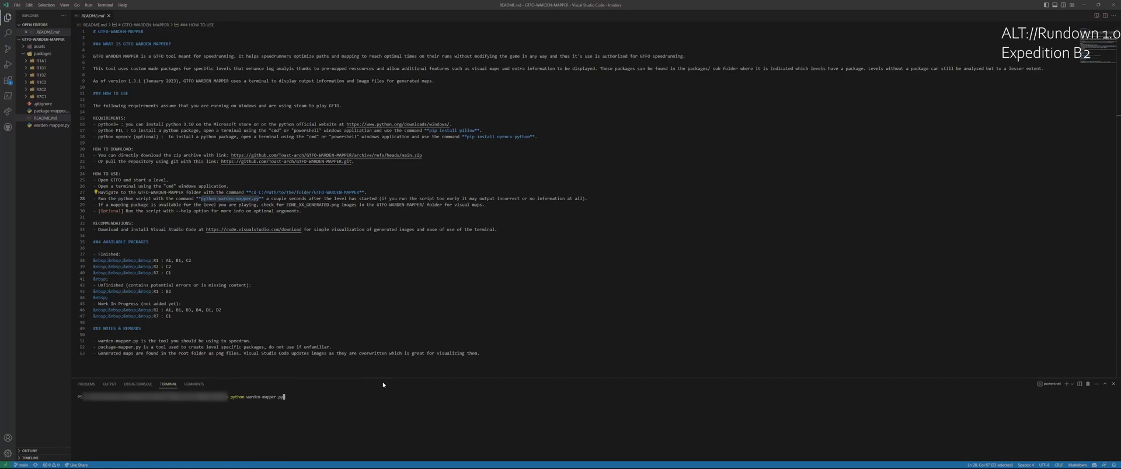
{"action": "left_click", "coordinate": [46, 132]}
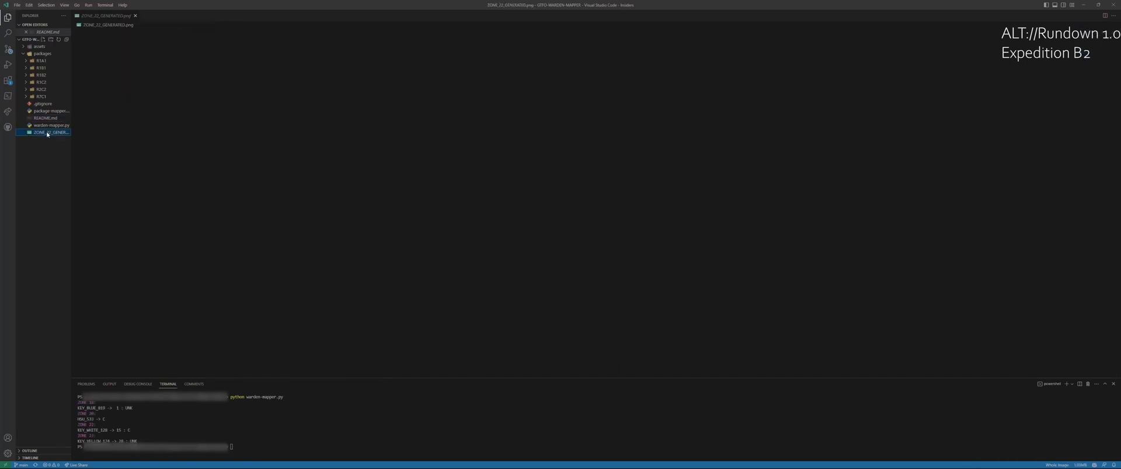
- View ZONE_22_GENERATED.png from the Explorer to see the objective item locations
{"action": "left_click", "coordinate": [50, 132]}
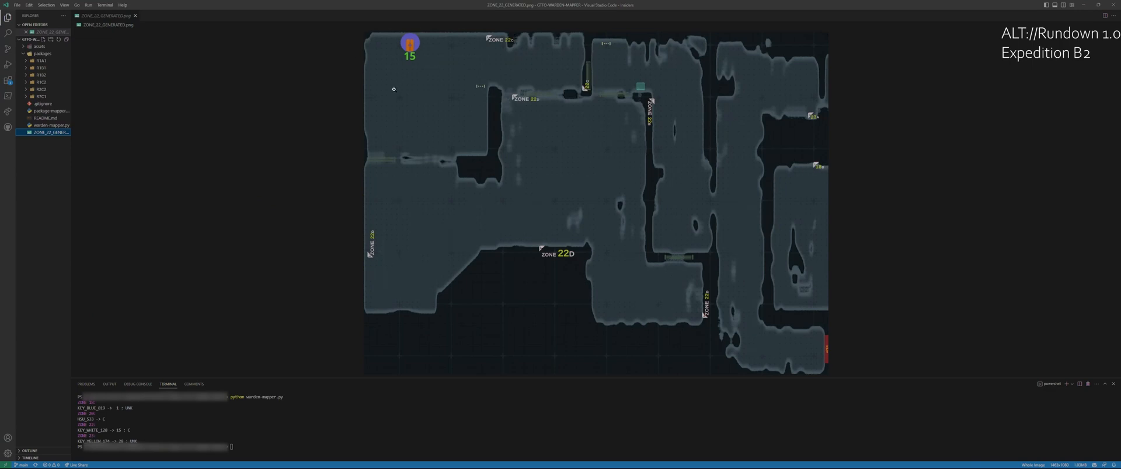
{"action": "mouse_move", "coordinate": [229, 360]}
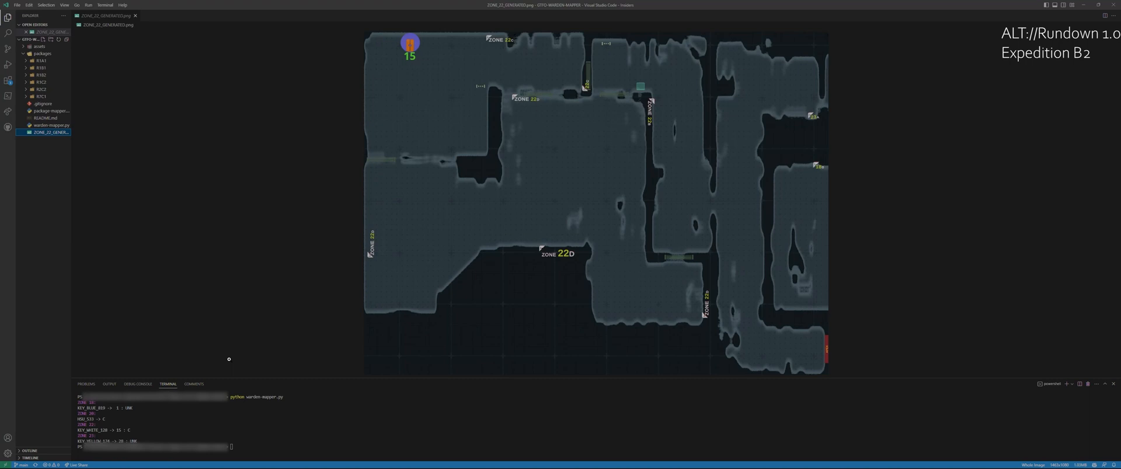
{"action": "left_click", "coordinate": [46, 118]}
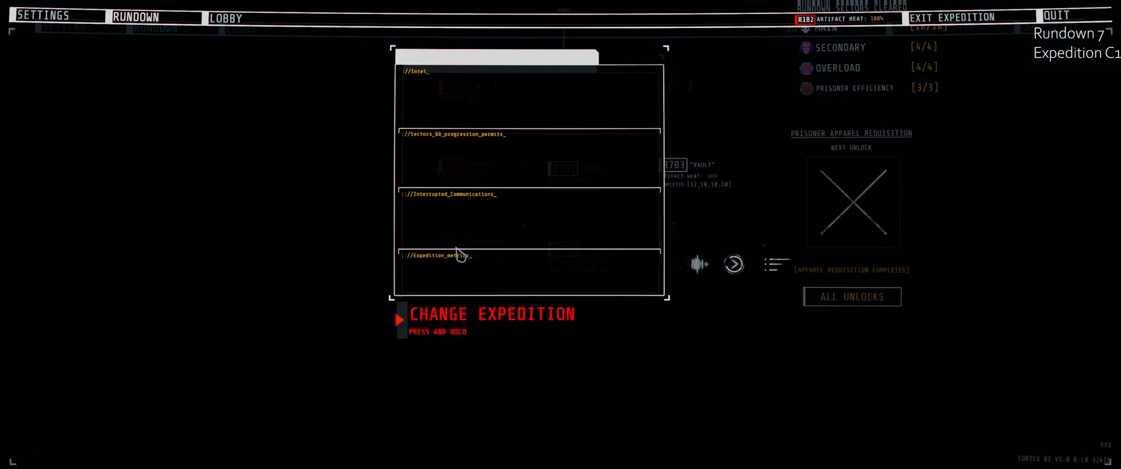
- Enter the GTFO lobby and hold Ready for Cage Drop
{"action": "left_click", "coordinate": [225, 18]}
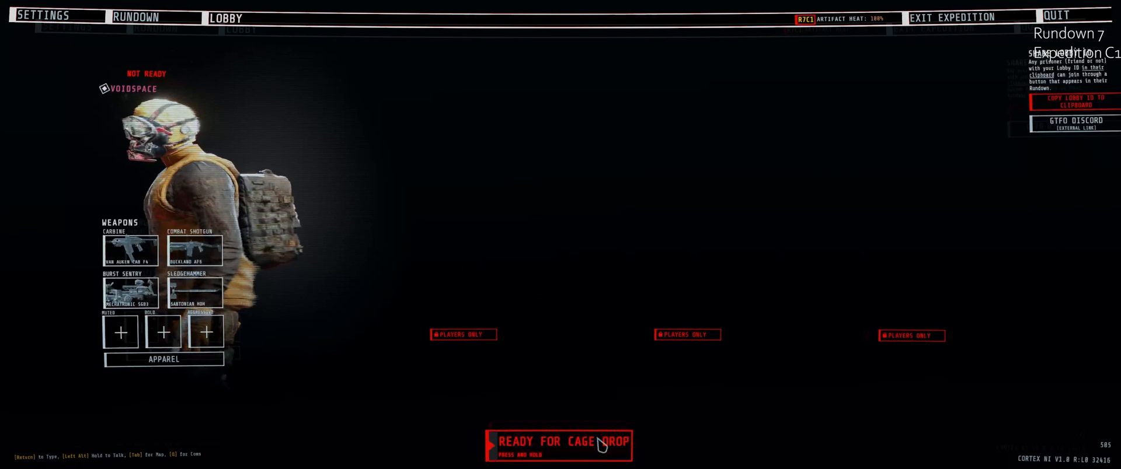
{"action": "left_click", "coordinate": [558, 442]}
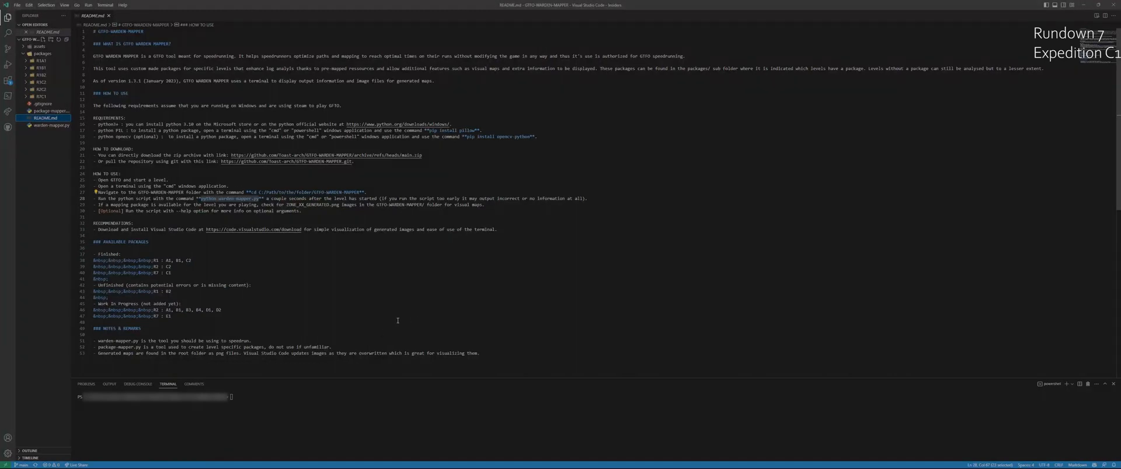
- Rerun python warden-mapper.py in the terminal to generate maps for the new level
{"action": "type", "text": "python warden-mapper.py"}
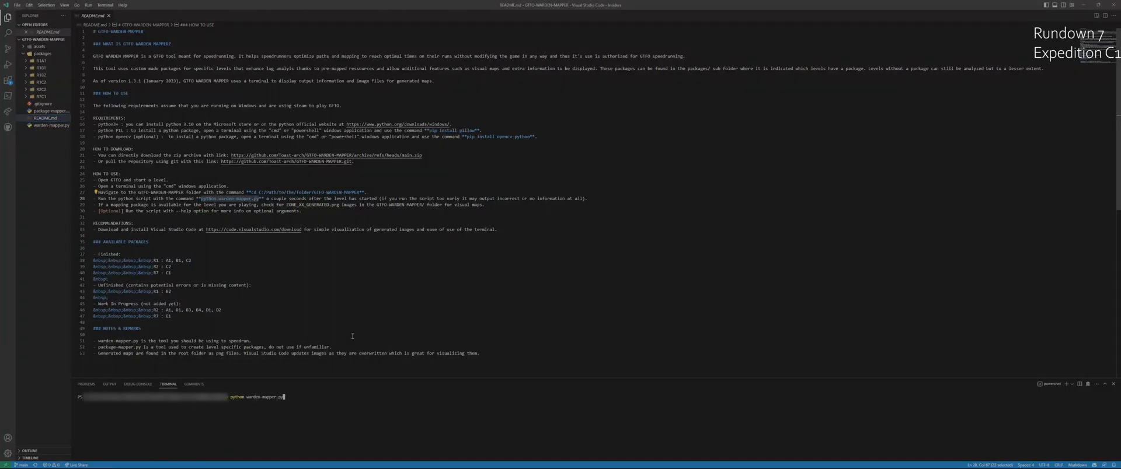
{"action": "key", "text": "Return"}
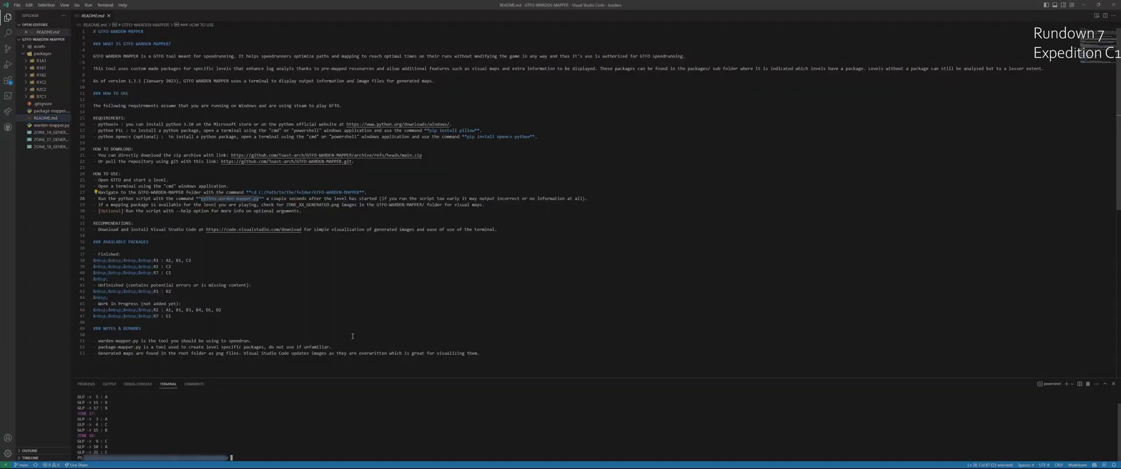
- Review the generated Zone 17, Zone 18 and Zone 14 map PNGs, ending on Zone 17
{"action": "left_click", "coordinate": [49, 139]}
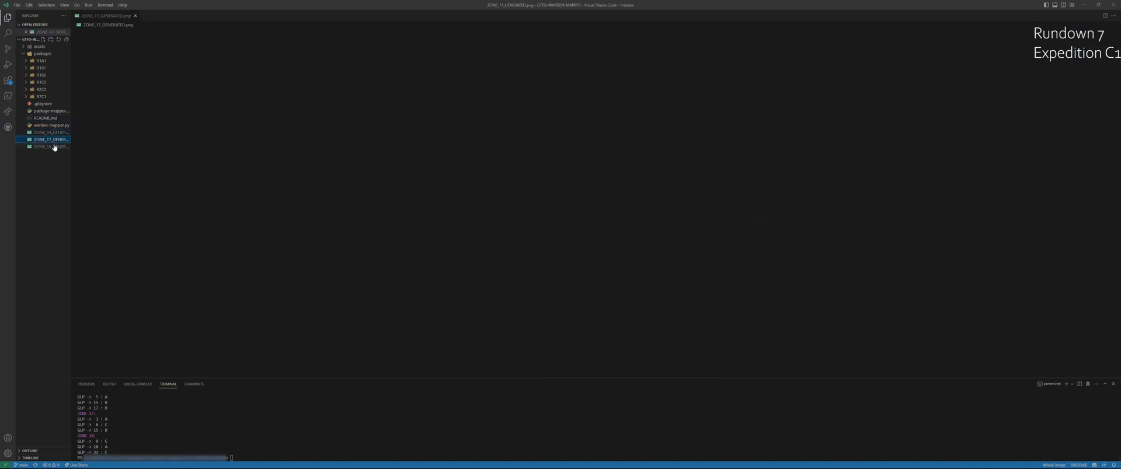
{"action": "left_click", "coordinate": [48, 146]}
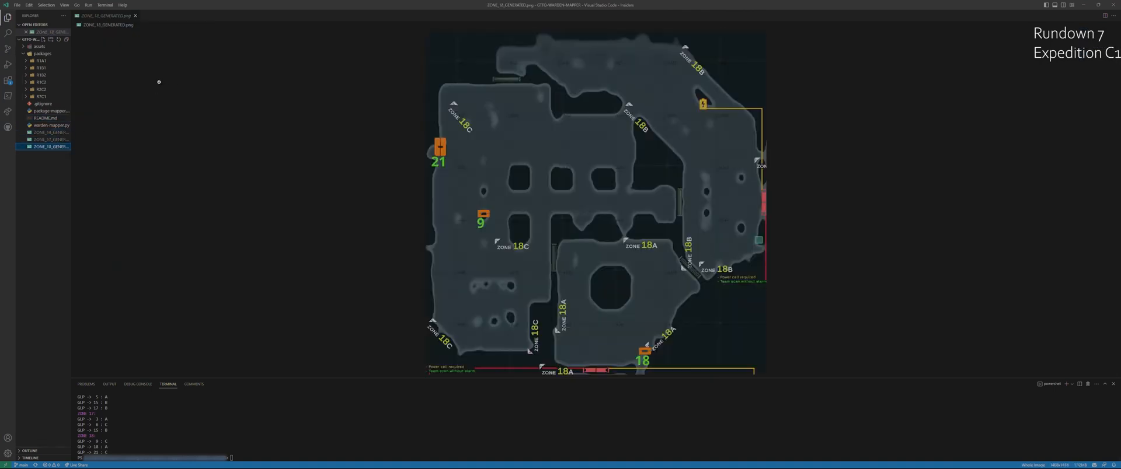
{"action": "left_click", "coordinate": [49, 139]}
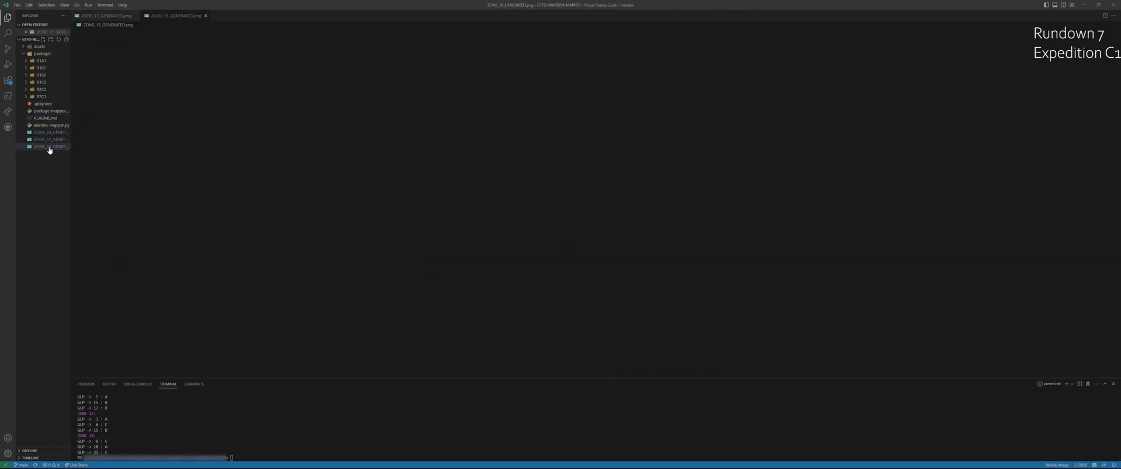
{"action": "left_click", "coordinate": [49, 154]}
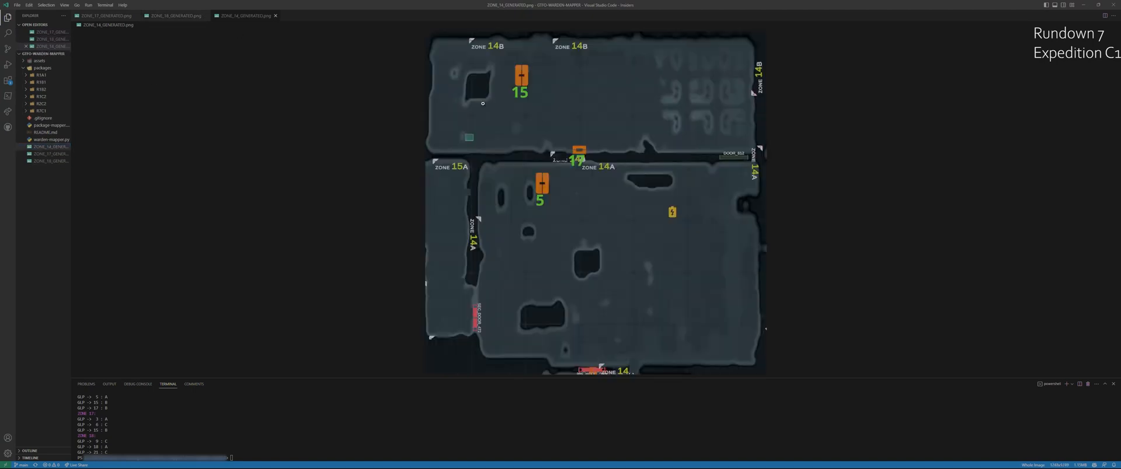
{"action": "left_click", "coordinate": [175, 16]}
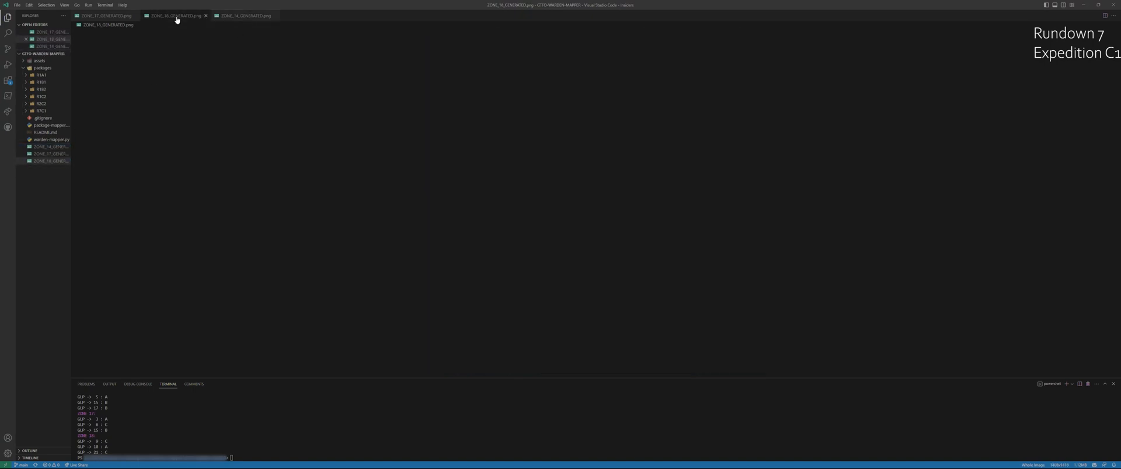
{"action": "left_click", "coordinate": [174, 15]}
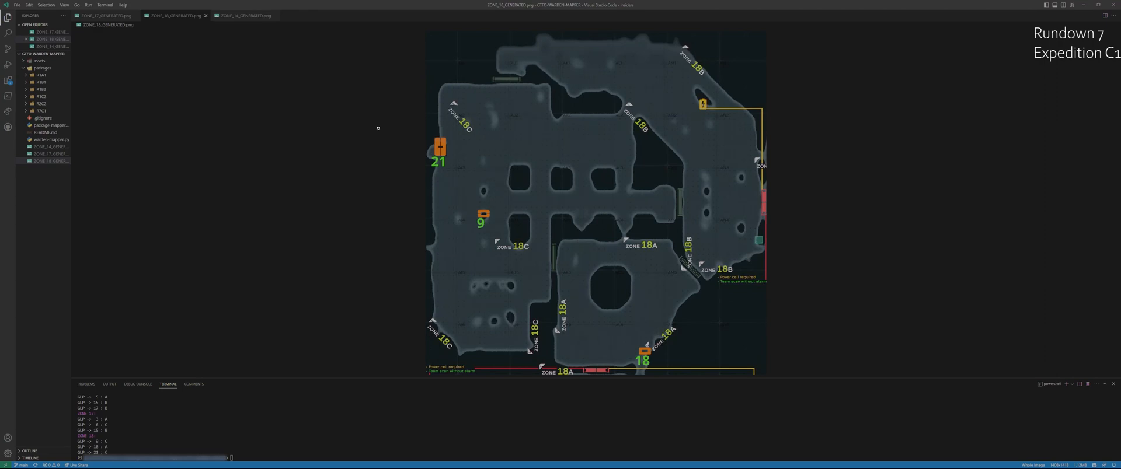
{"action": "left_click", "coordinate": [100, 15]}
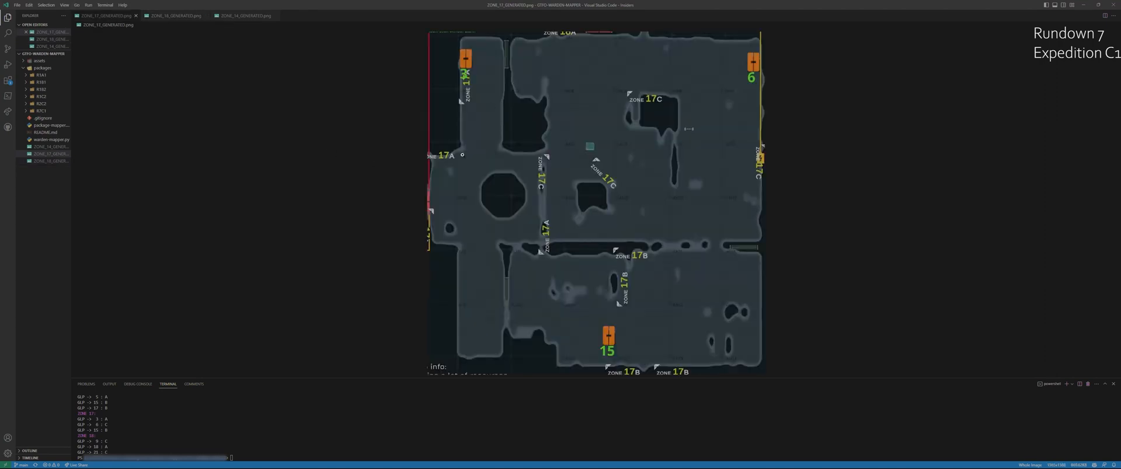
{"action": "mouse_move", "coordinate": [839, 270]}
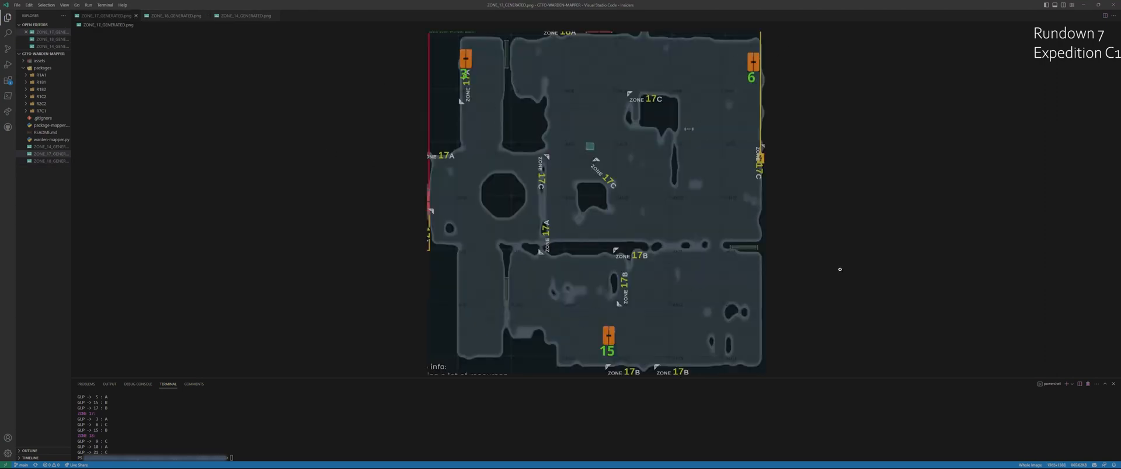